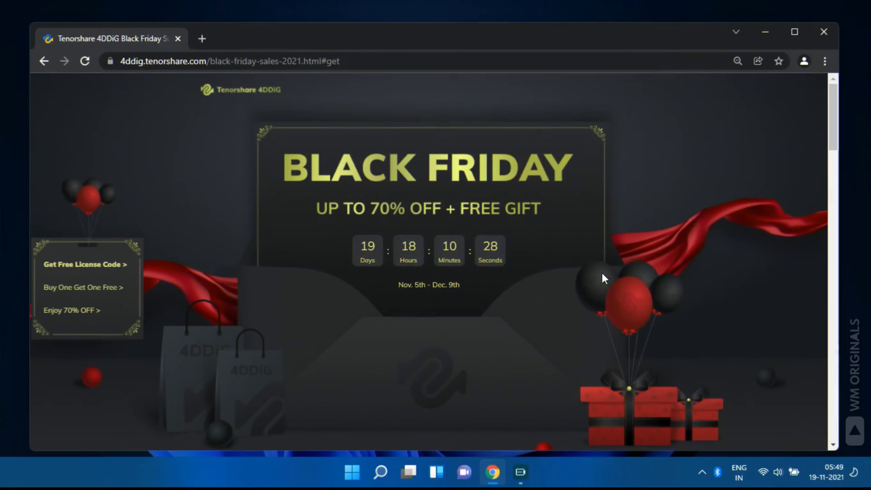
pyautogui.moveTo(241, 184)
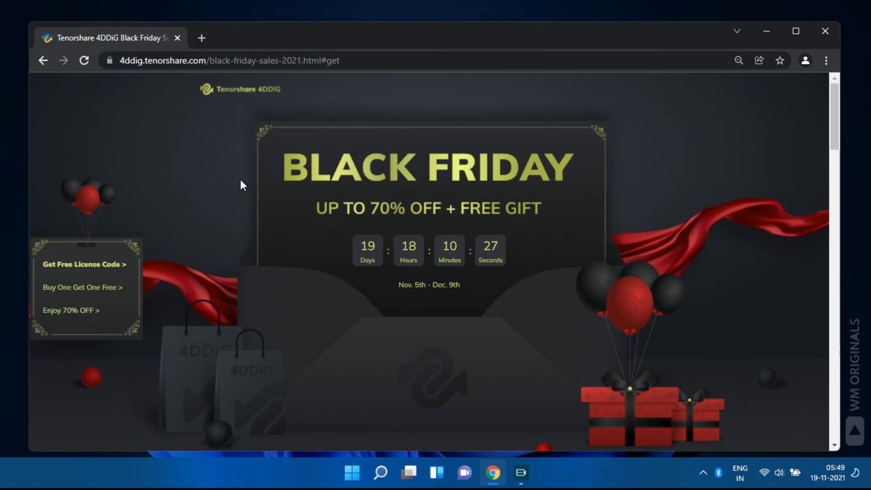
pyautogui.moveTo(267, 176)
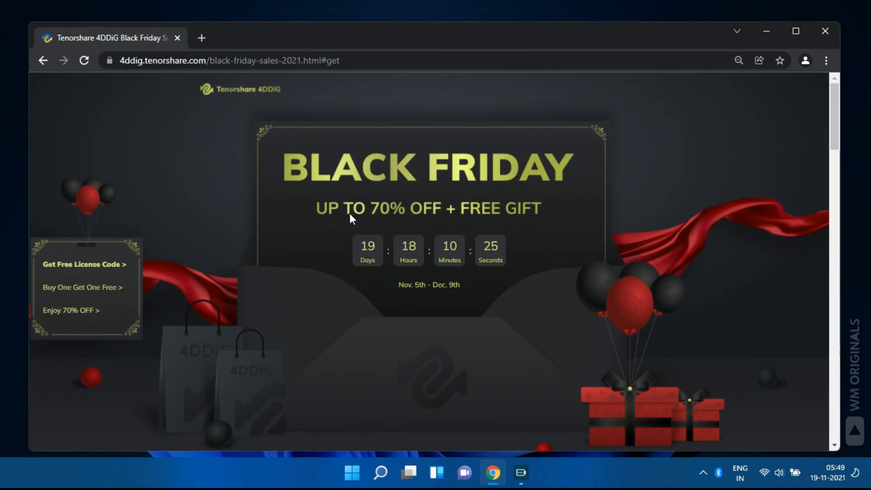
pyautogui.moveTo(478, 273)
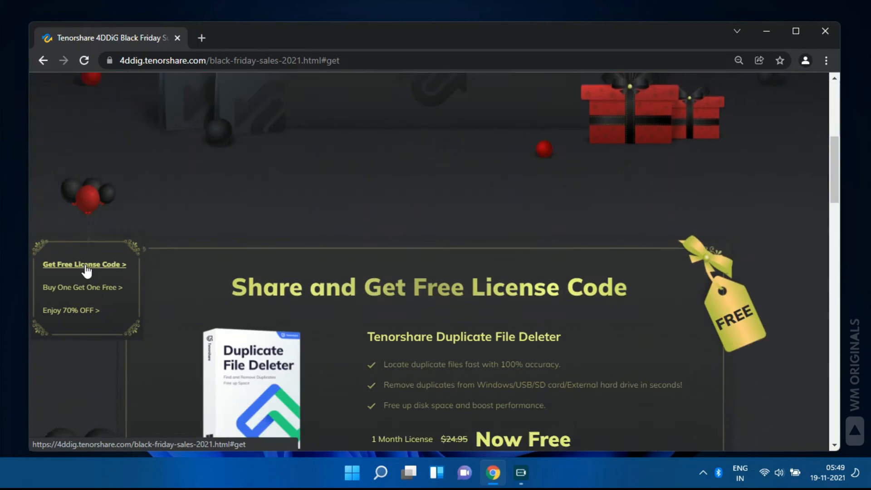
# Submit email 'webitmanoriginalstes' for the Duplicate File Deleter license code, then close the popup.
pyautogui.scroll(-3)
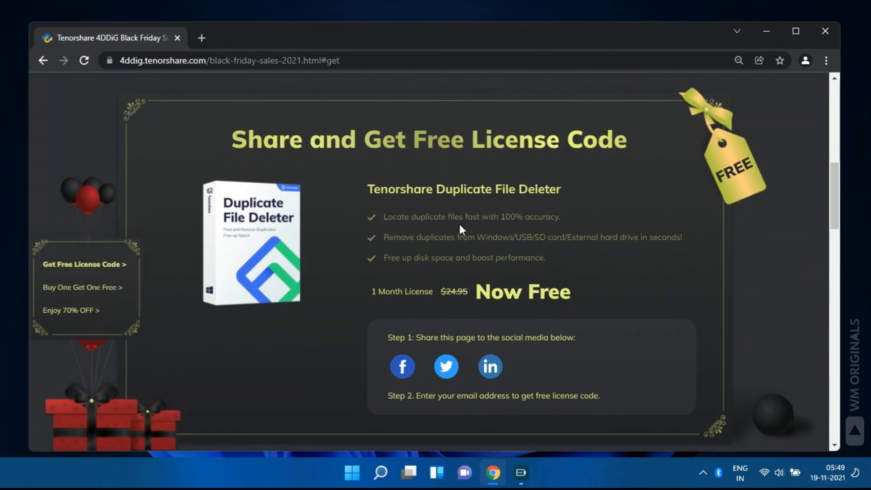
pyautogui.moveTo(478, 378)
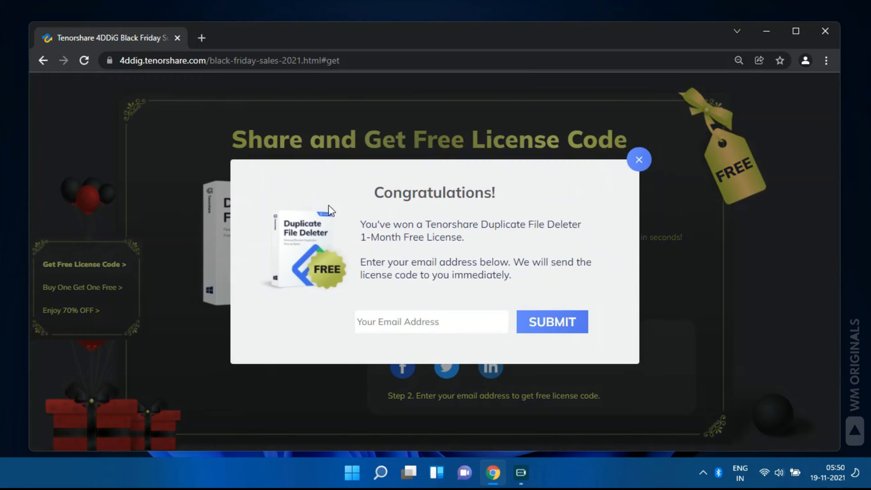
pyautogui.click(444, 322)
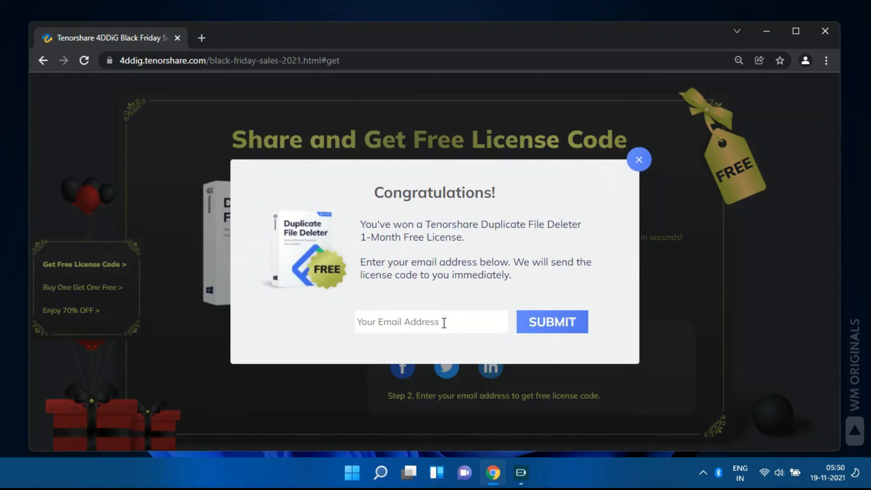
pyautogui.click(430, 321)
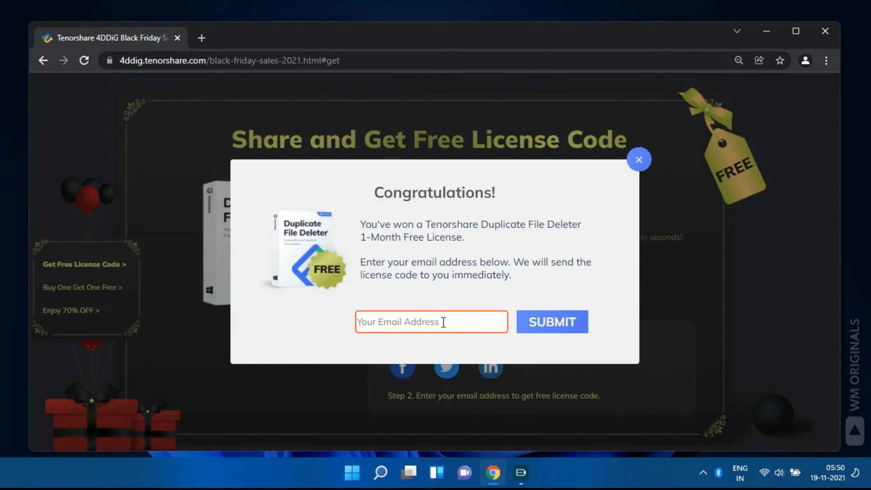
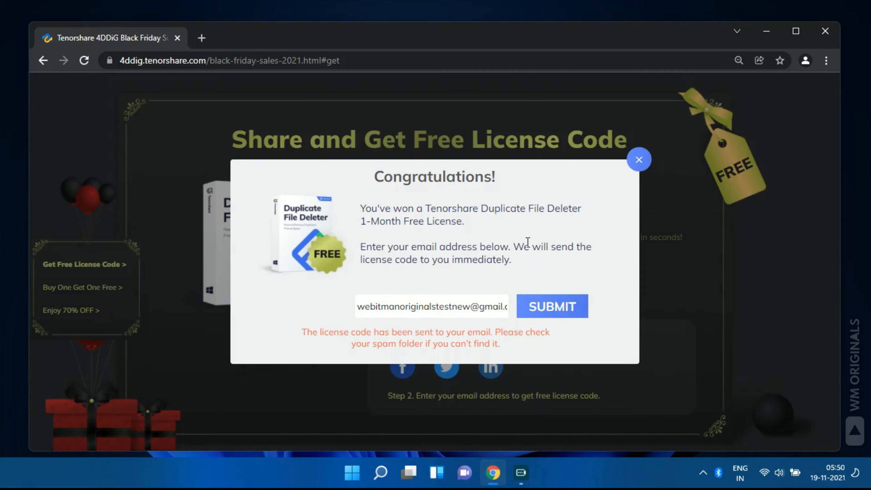
pyautogui.click(638, 159)
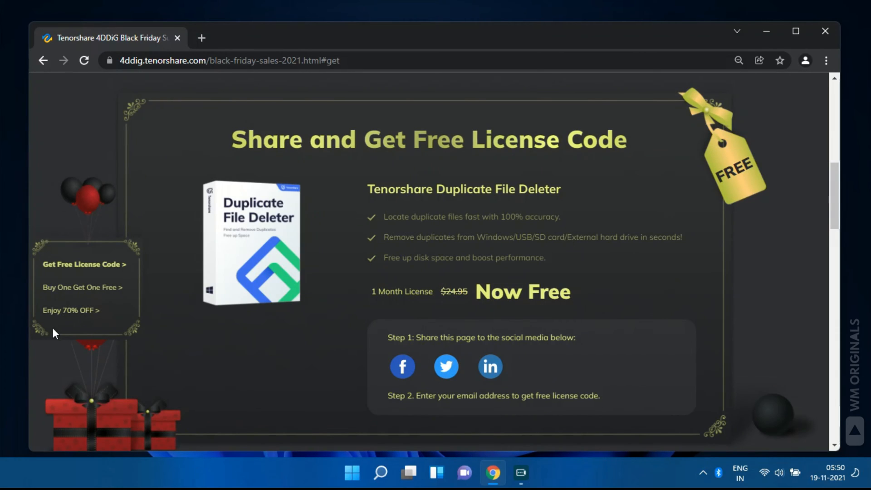
# Jump to the Buy One Get One Free bundle, then move on to the 4DDiG Windows Data Recovery page.
pyautogui.click(82, 287)
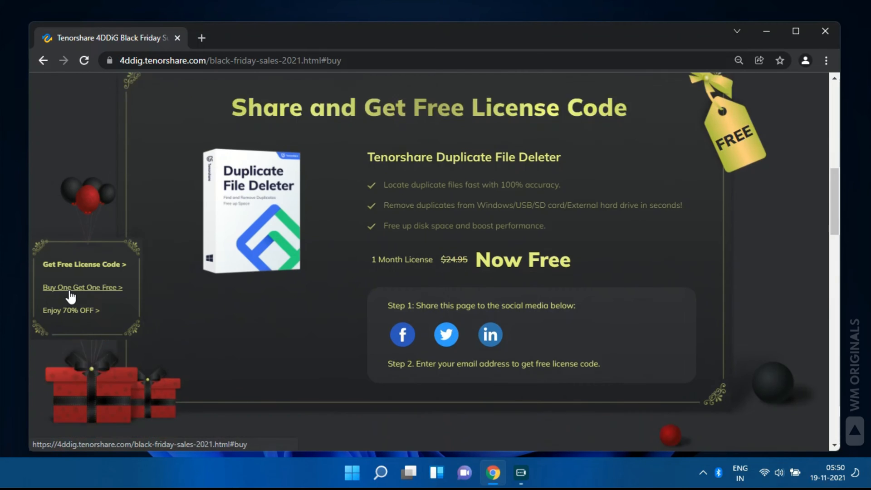
pyautogui.click(82, 287)
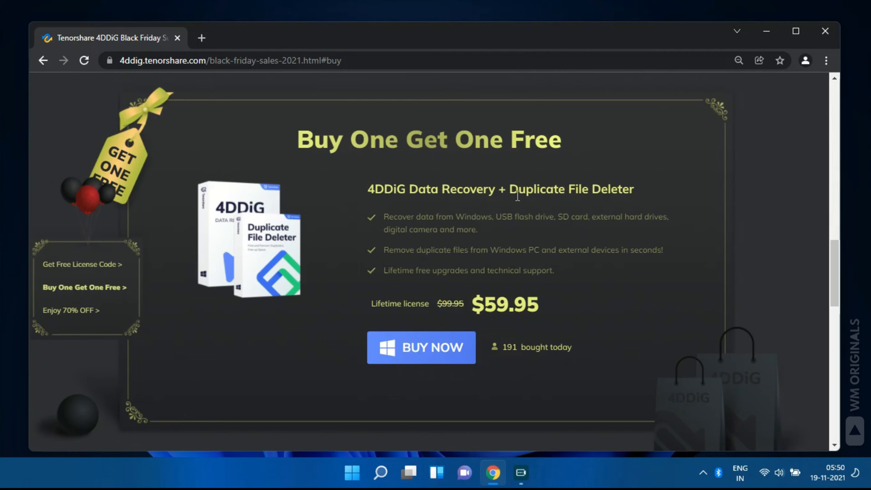
pyautogui.moveTo(452, 216)
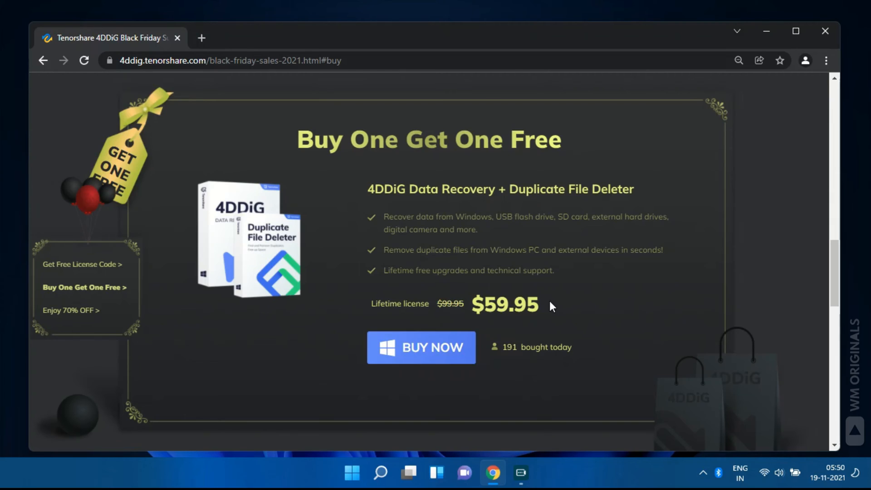
pyautogui.moveTo(543, 307)
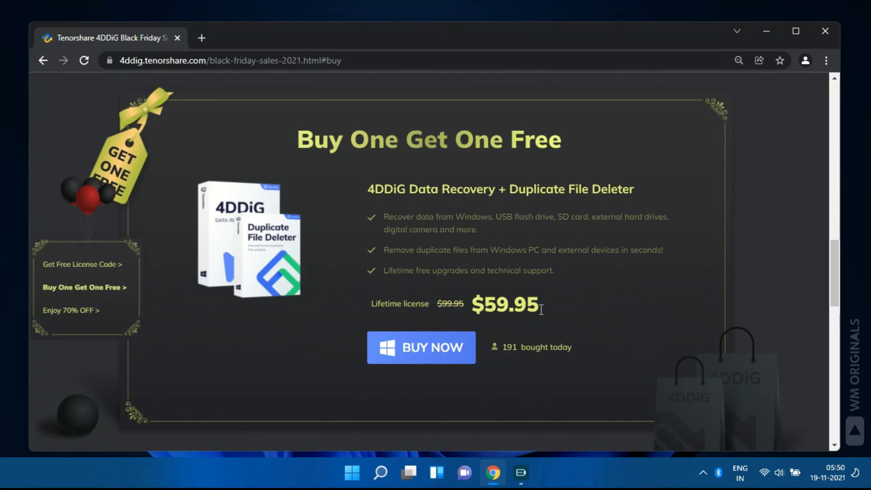
pyautogui.moveTo(466, 310)
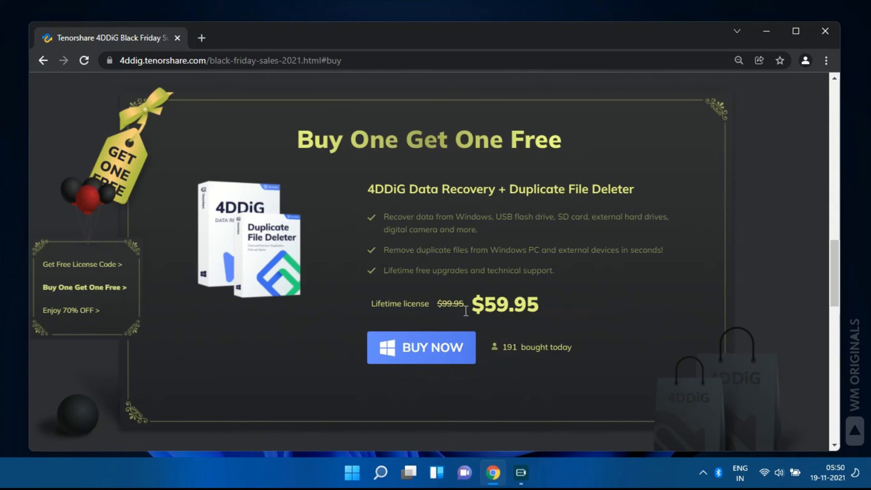
pyautogui.click(71, 310)
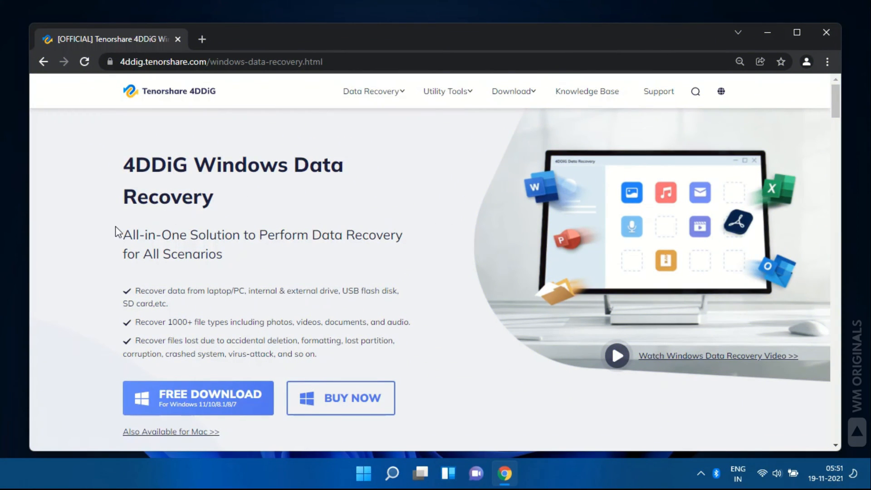
pyautogui.moveTo(327, 258)
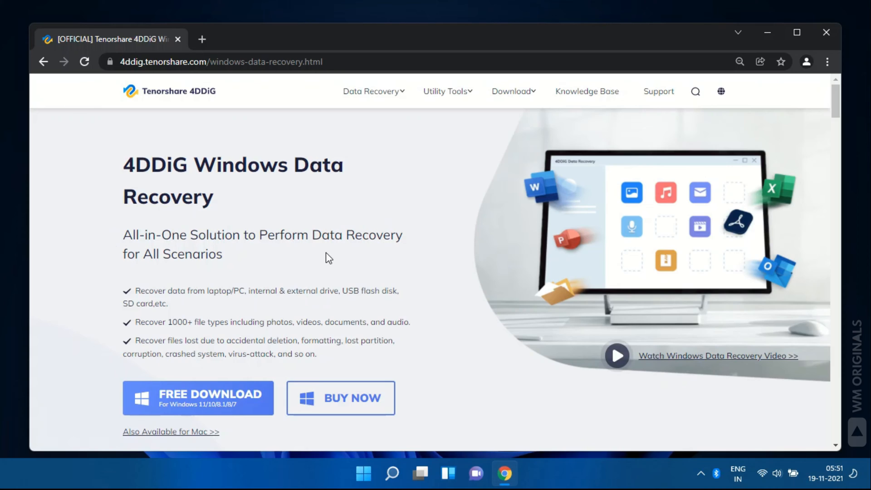
pyautogui.moveTo(119, 316)
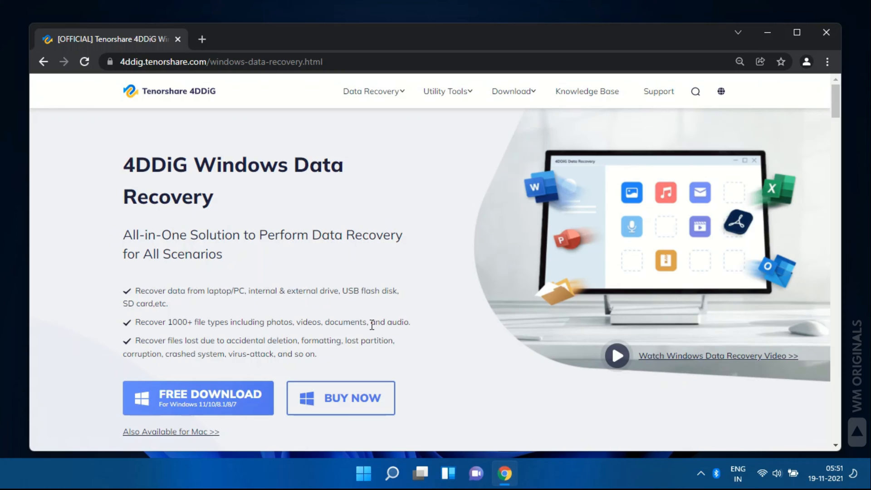
# Scroll past the 1000+ recoverable data types section to the three-step usage guide.
pyautogui.scroll(-3)
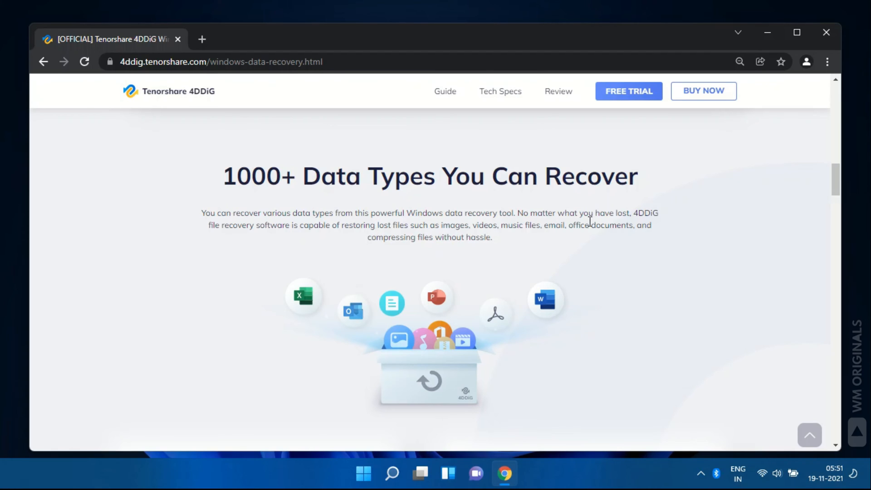
pyautogui.moveTo(536, 231)
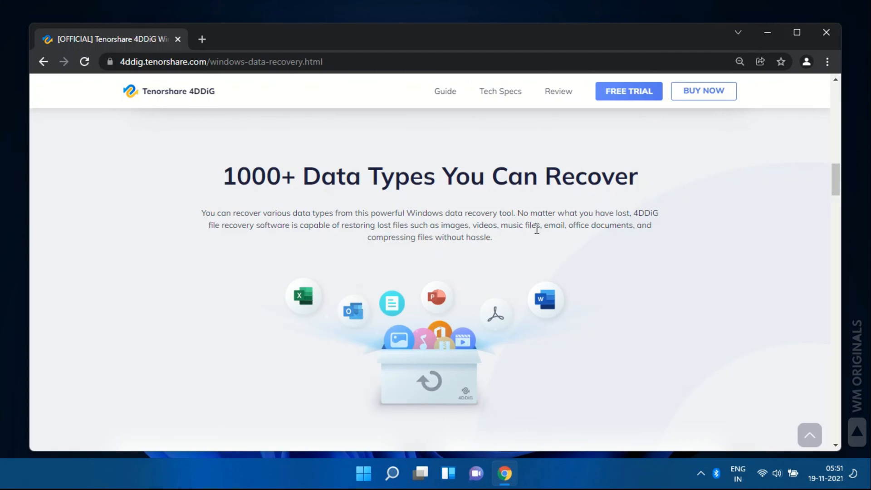
pyautogui.moveTo(380, 248)
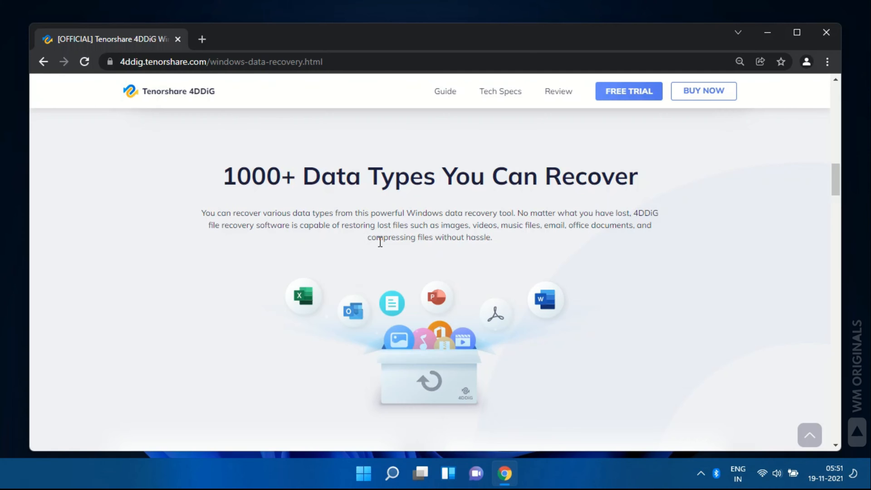
pyautogui.moveTo(621, 256)
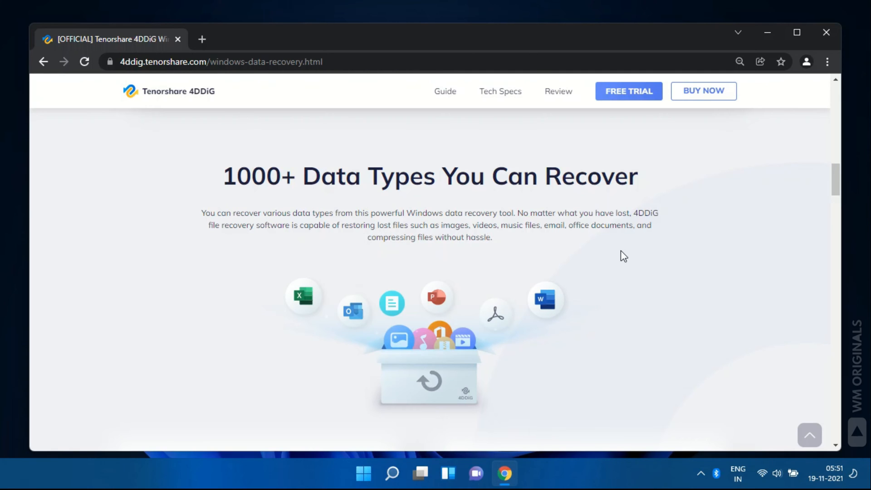
pyautogui.scroll(-3)
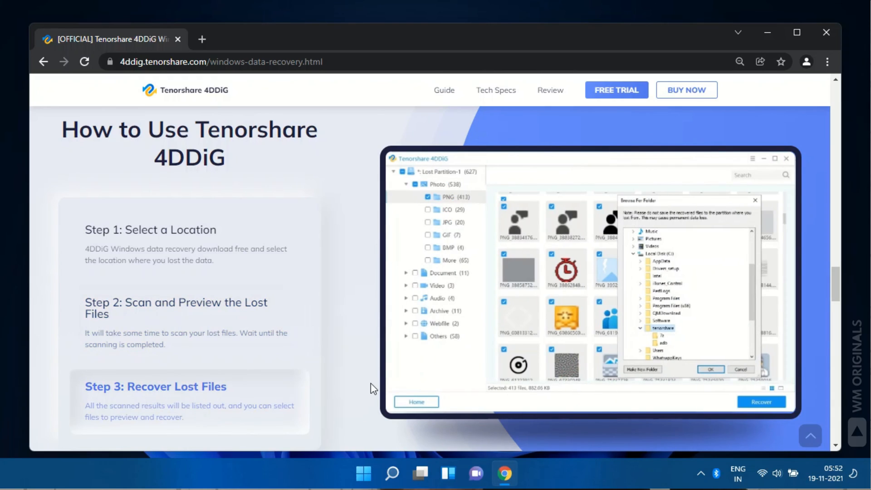
pyautogui.moveTo(349, 298)
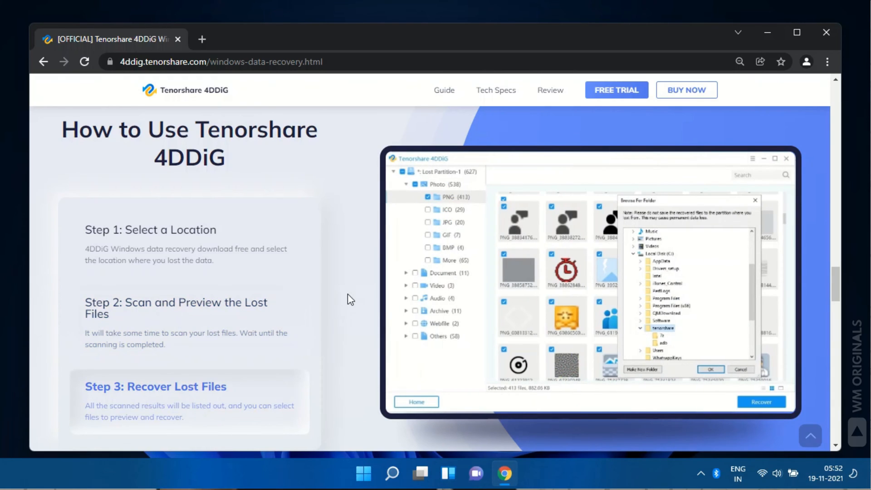
pyautogui.moveTo(711, 450)
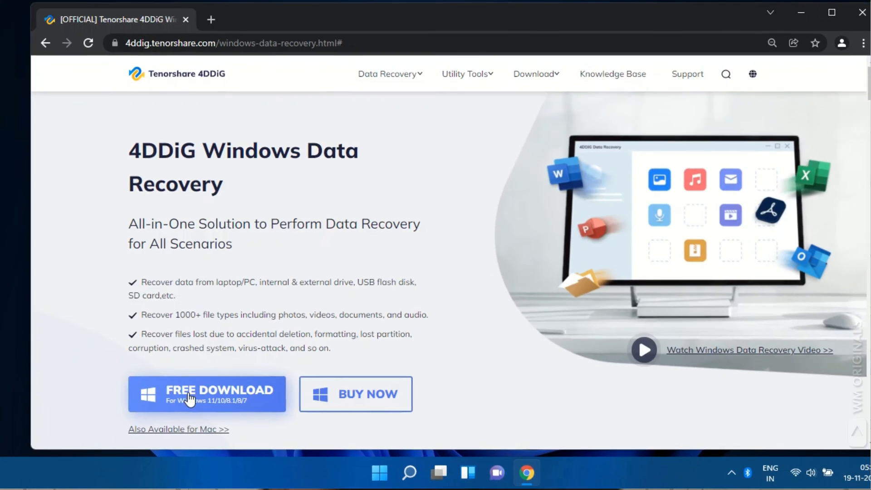
# Download the Windows installer, install Tenorshare 4DDiG, and start the program.
pyautogui.click(193, 394)
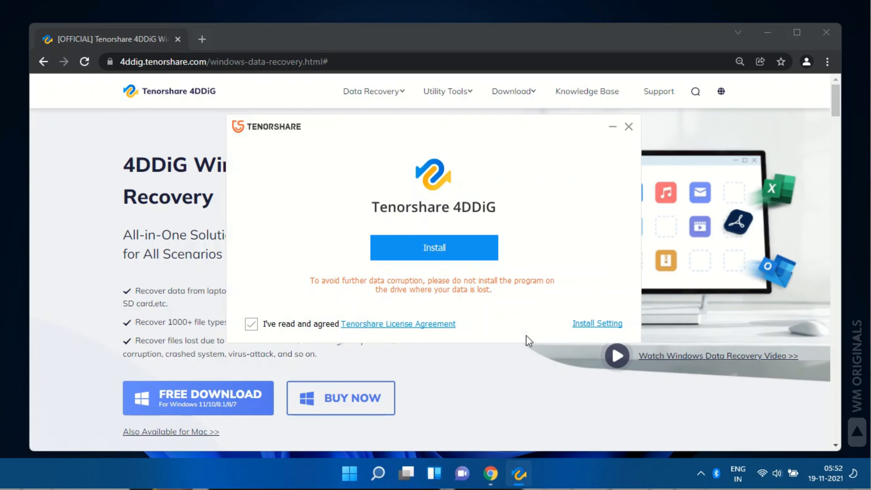
pyautogui.click(434, 247)
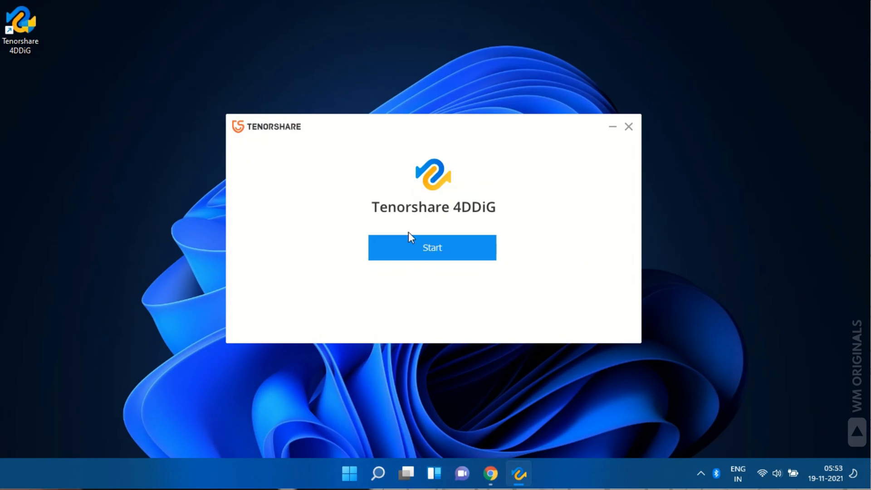
pyautogui.click(432, 247)
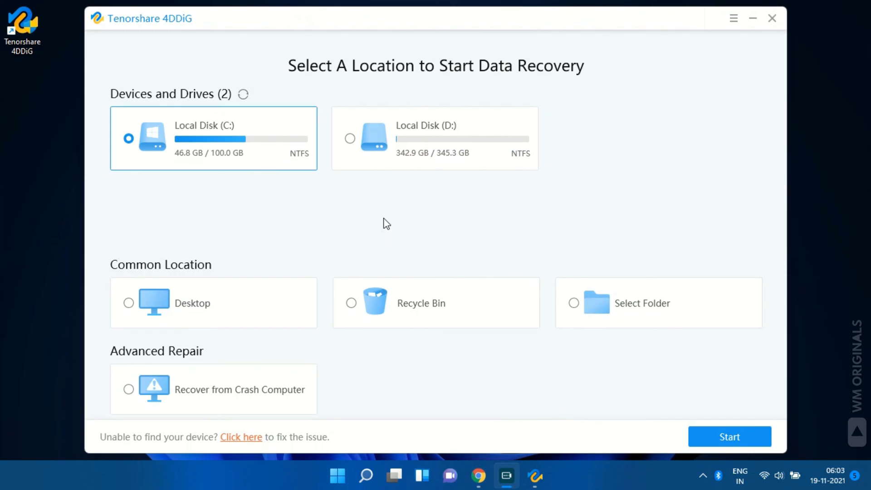
pyautogui.moveTo(181, 167)
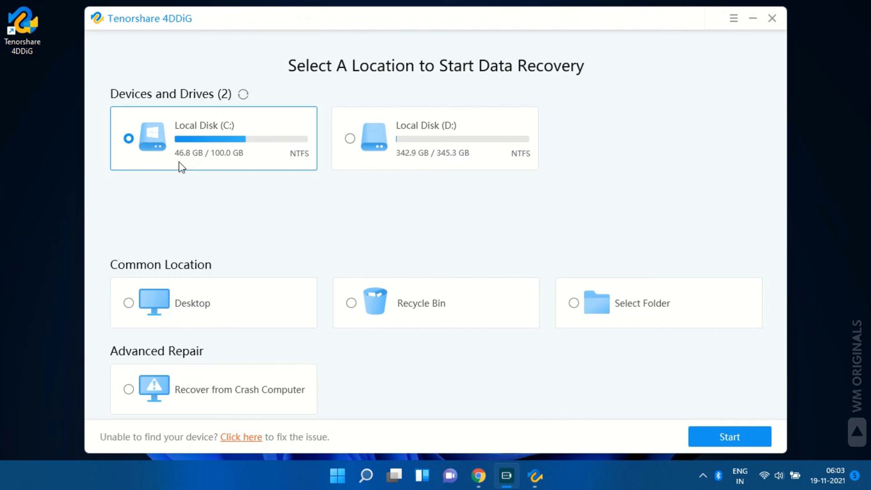
pyautogui.moveTo(142, 101)
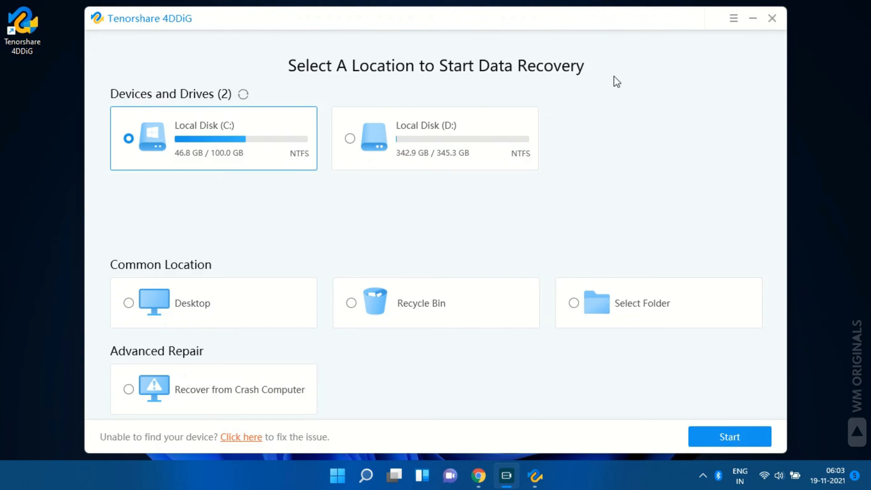
pyautogui.moveTo(670, 193)
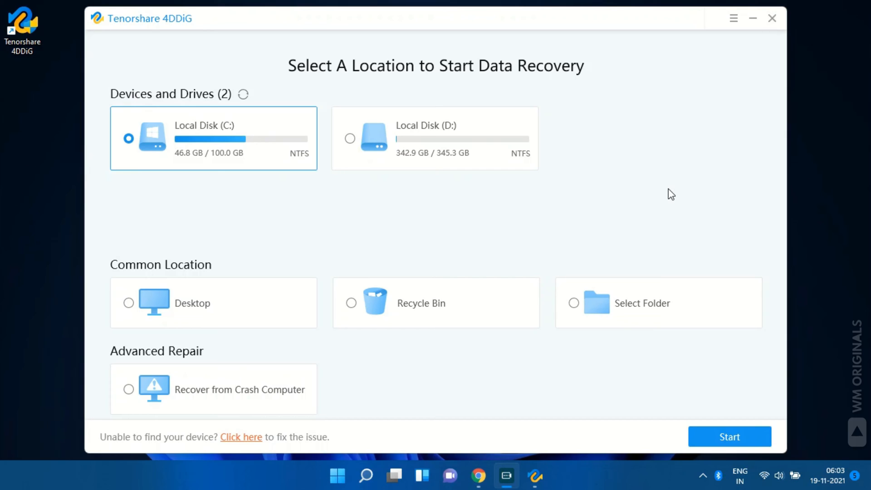
pyautogui.moveTo(657, 193)
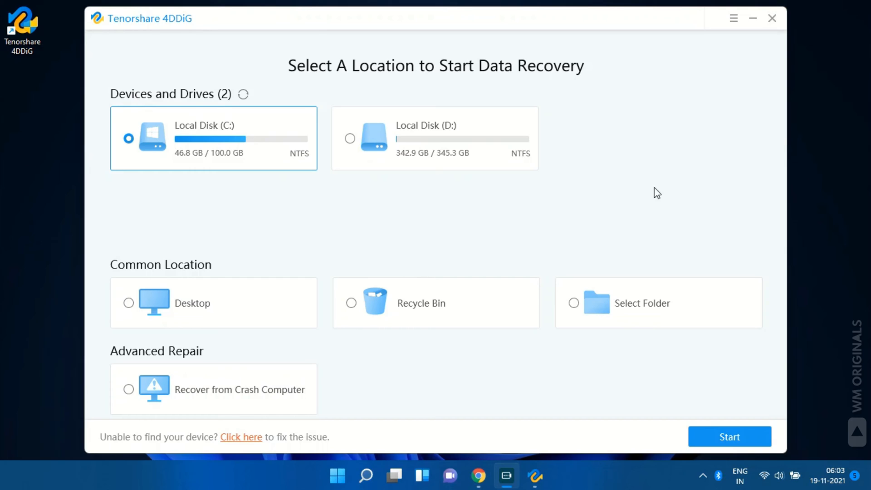
pyautogui.moveTo(234, 117)
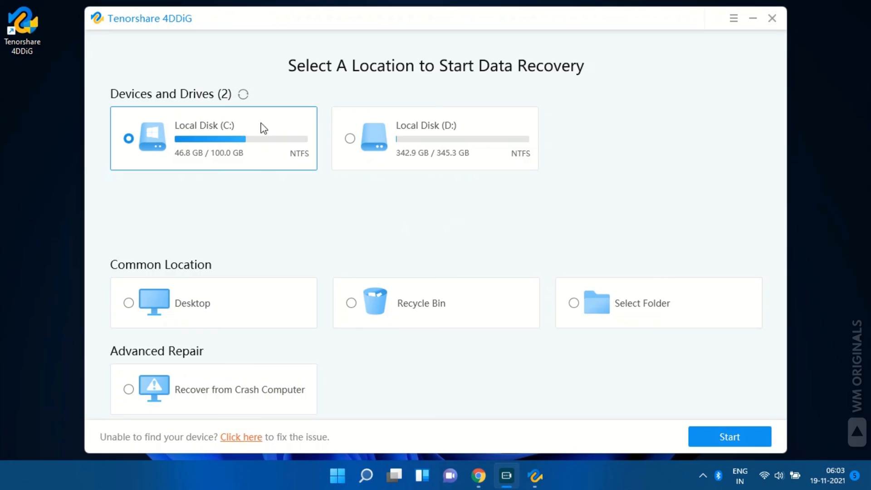
pyautogui.moveTo(183, 289)
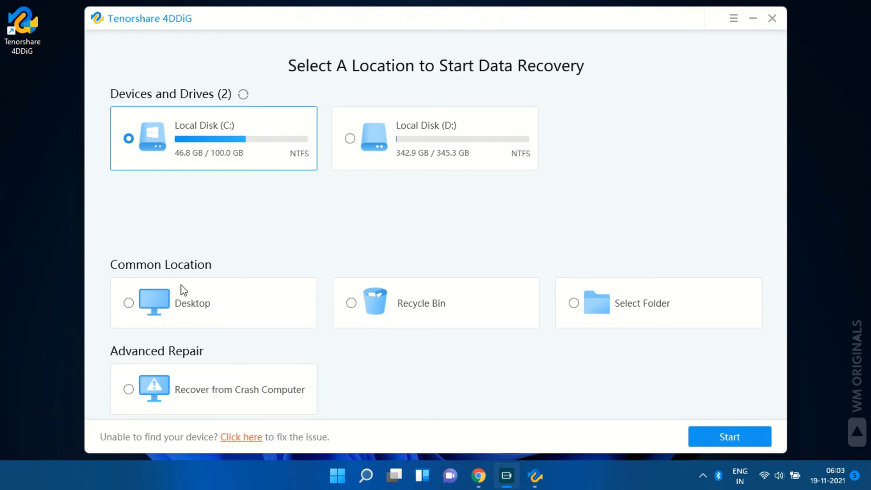
pyautogui.moveTo(190, 309)
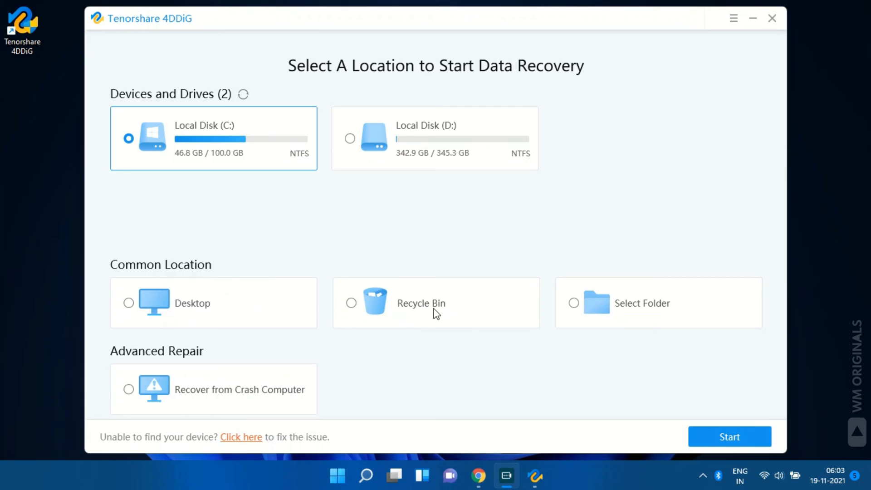
pyautogui.moveTo(603, 305)
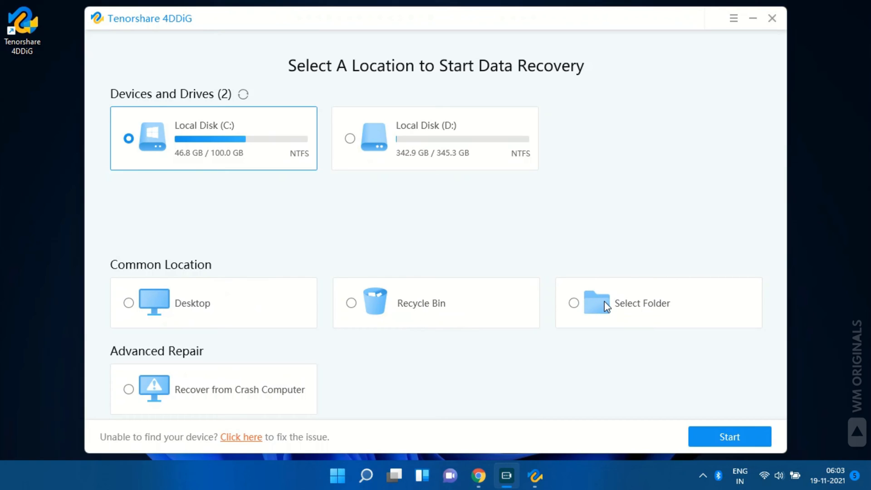
pyautogui.moveTo(239, 374)
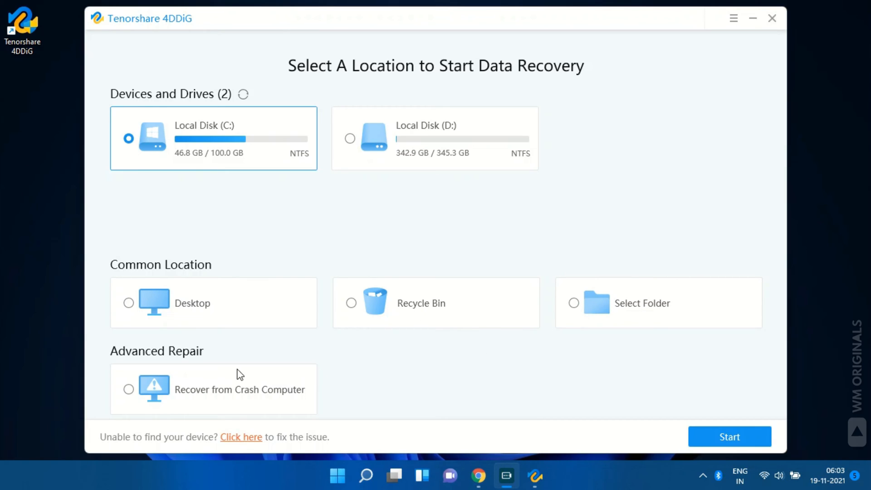
pyautogui.moveTo(241, 398)
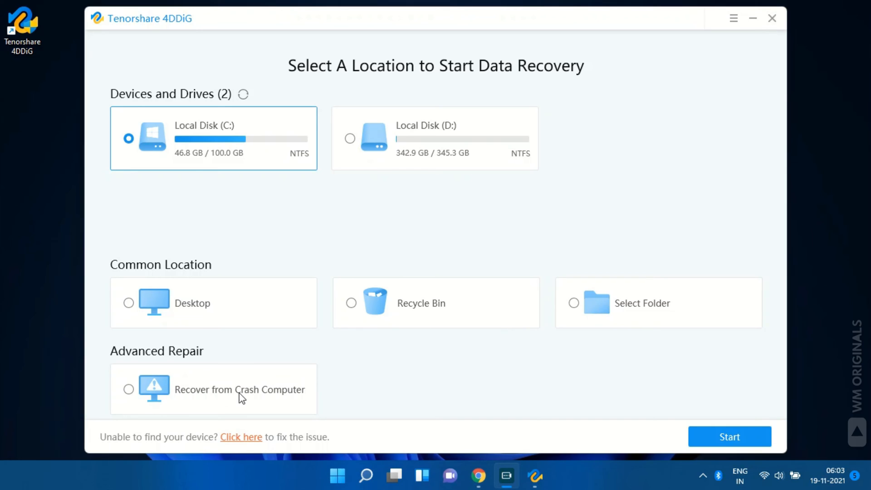
pyautogui.moveTo(391, 399)
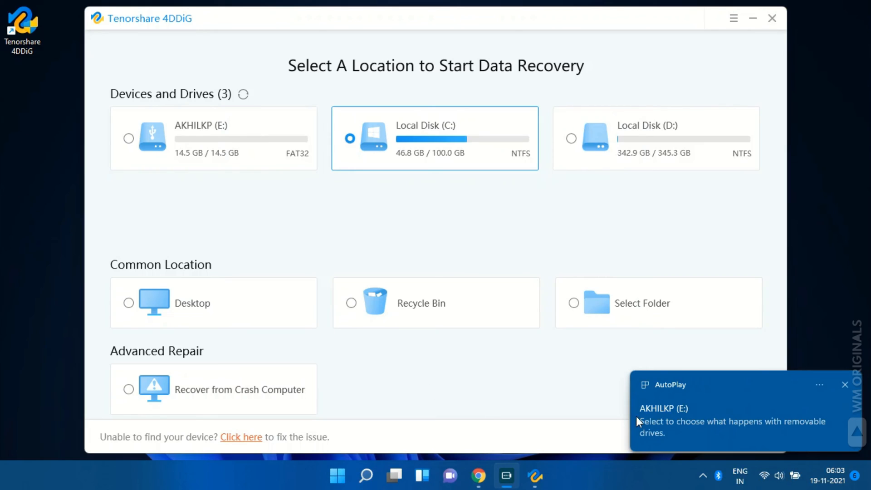
pyautogui.moveTo(347, 205)
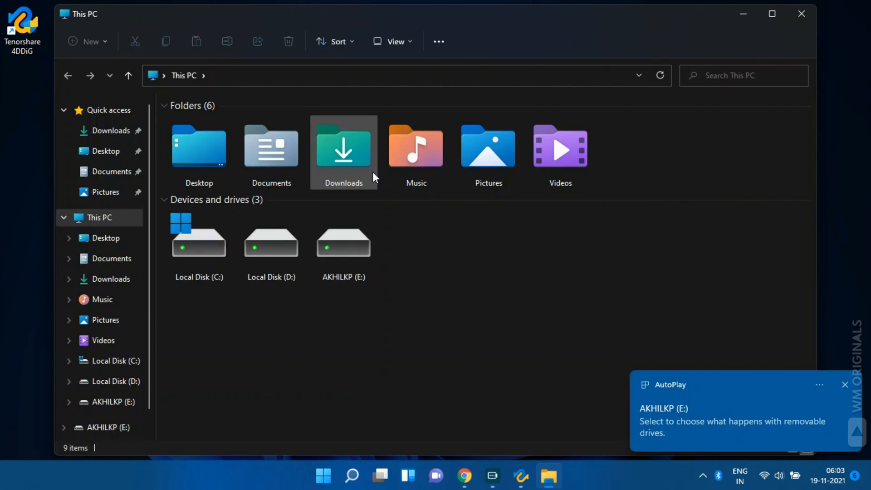
# Open AKHILKP (E:) in File Explorer, confirm it is empty, and close the window.
pyautogui.doubleClick(343, 241)
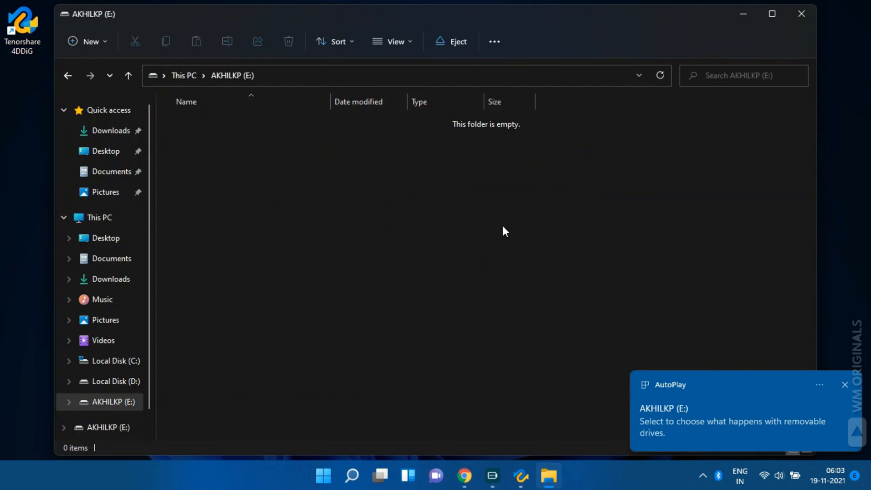
pyautogui.click(842, 384)
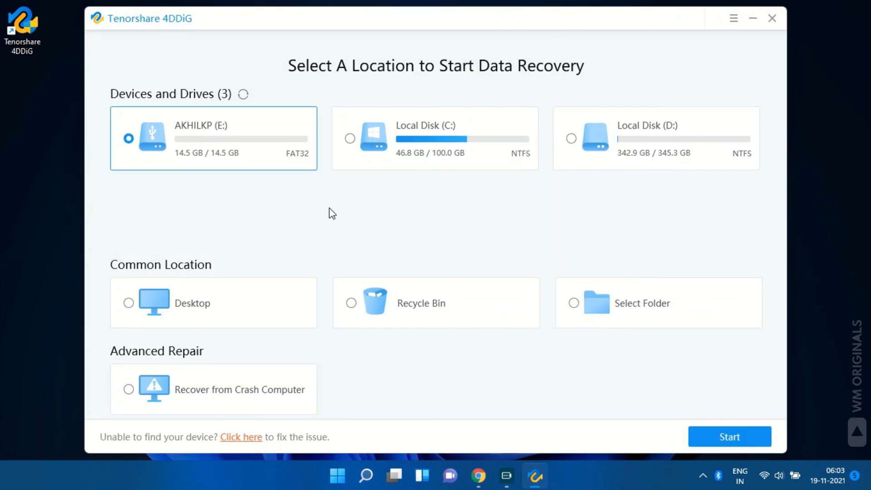
pyautogui.moveTo(711, 449)
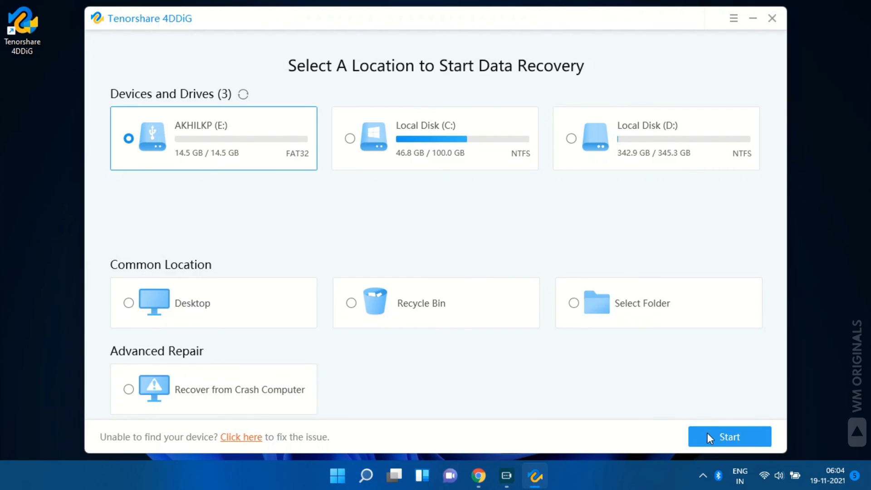
# Start scanning AKHILKP (E:), which finds 24,222 files totaling 41.95 GB.
pyautogui.click(729, 436)
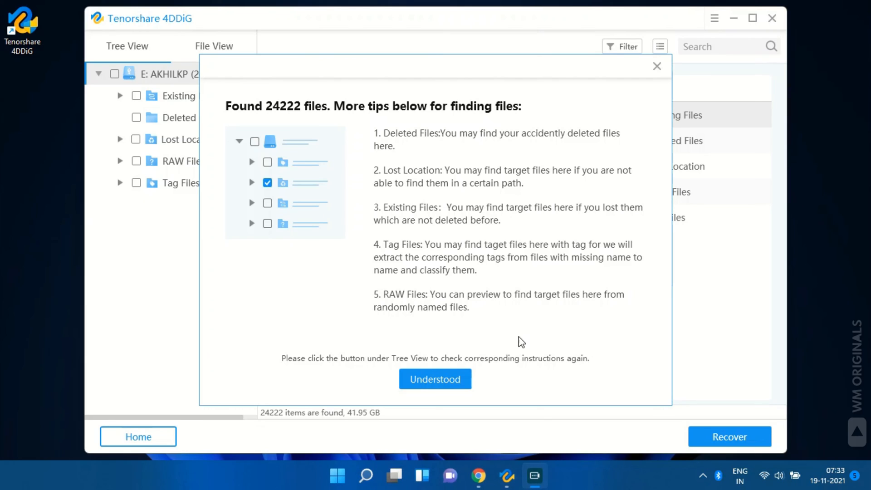
pyautogui.moveTo(425, 202)
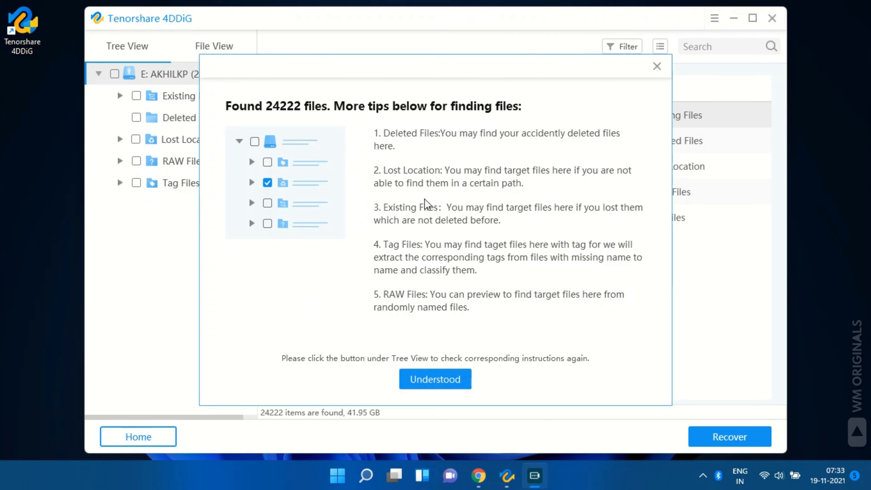
pyautogui.moveTo(450, 382)
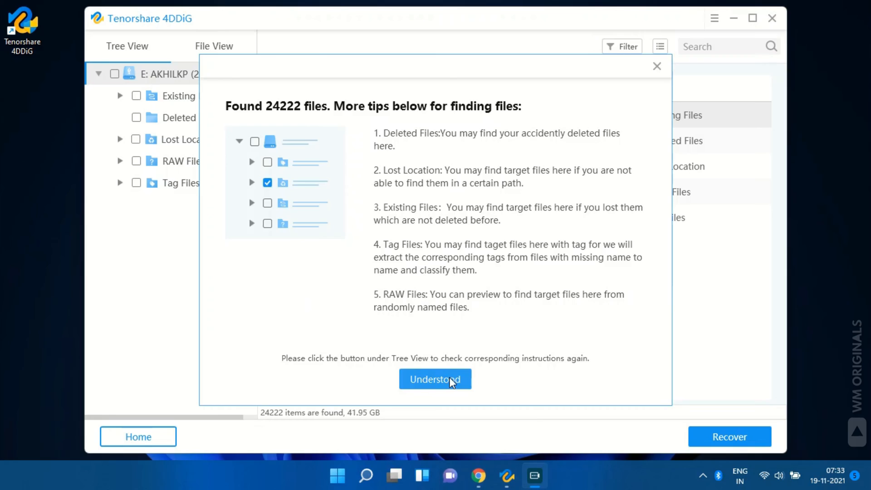
# Dismiss the tips, switch to File View, and browse Video, Archive, Others, No Extension, then Photo.
pyautogui.click(434, 379)
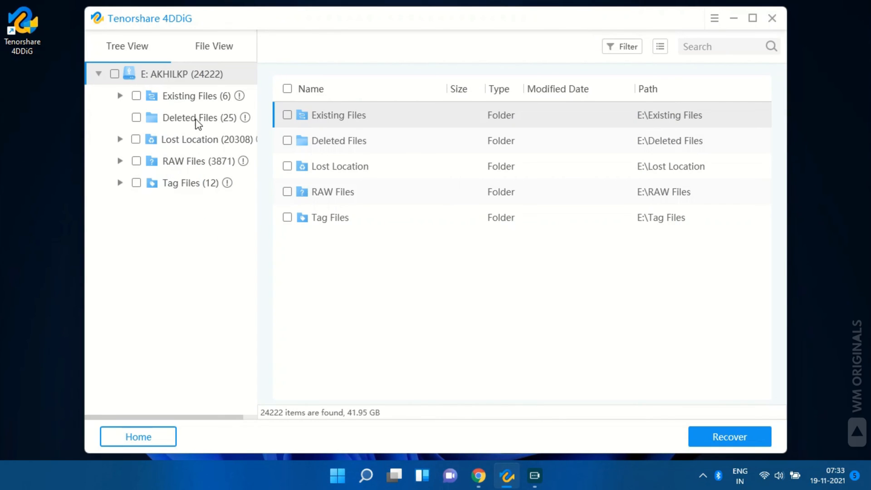
pyautogui.moveTo(179, 57)
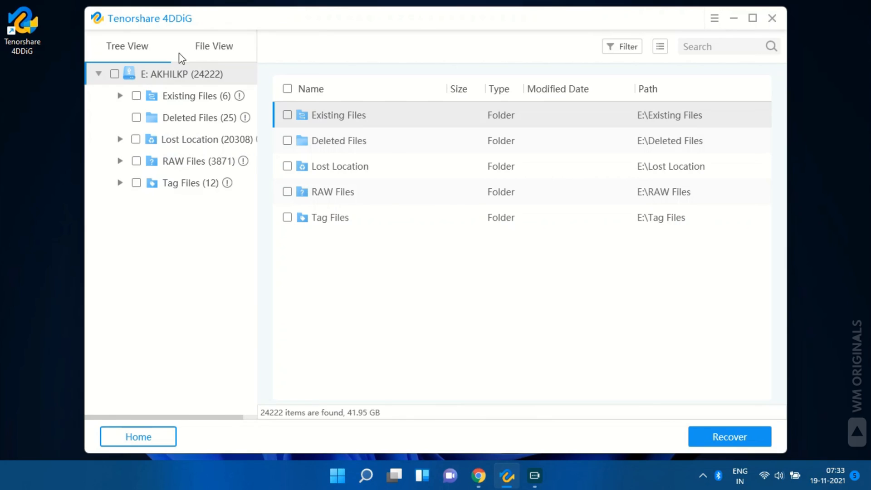
pyautogui.click(213, 46)
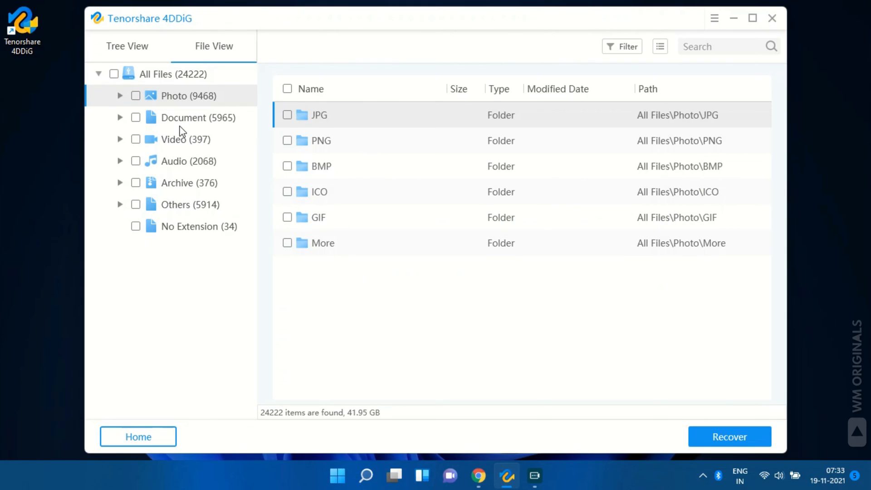
pyautogui.click(173, 139)
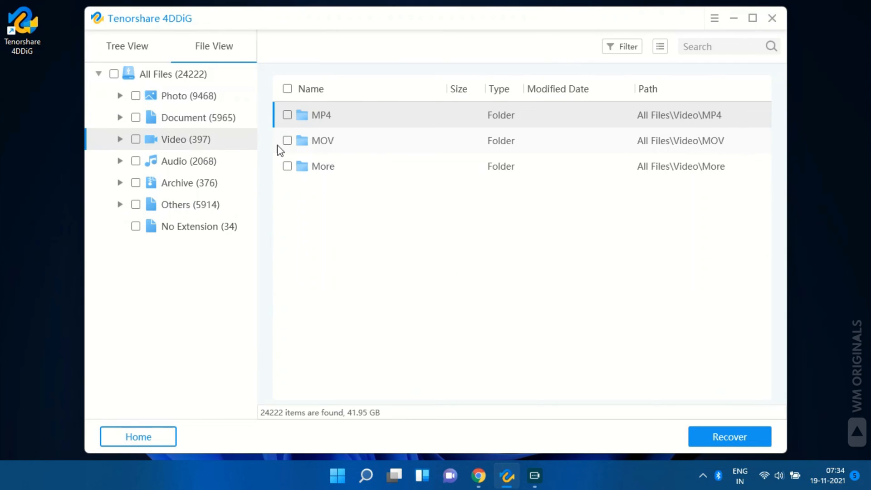
pyautogui.click(177, 183)
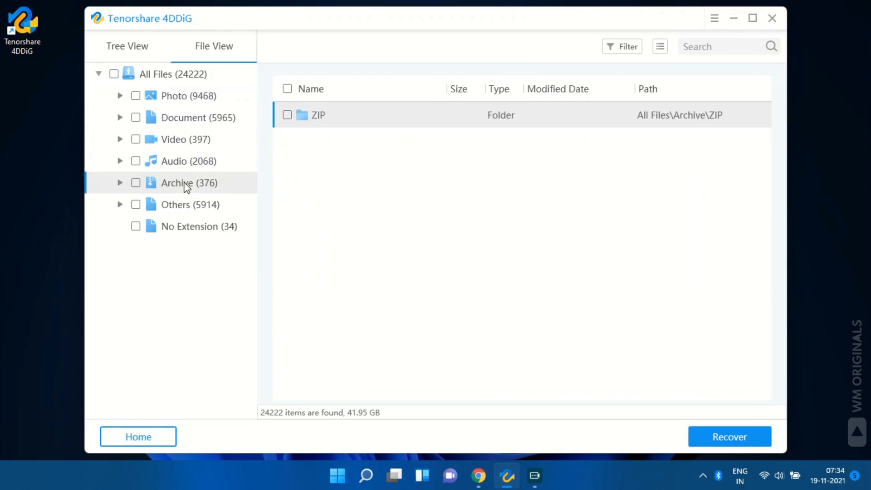
pyautogui.click(175, 205)
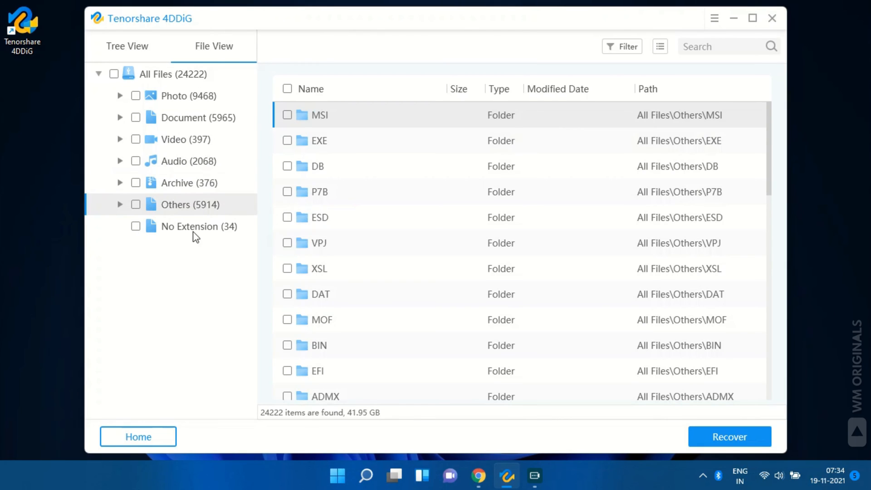
pyautogui.click(198, 226)
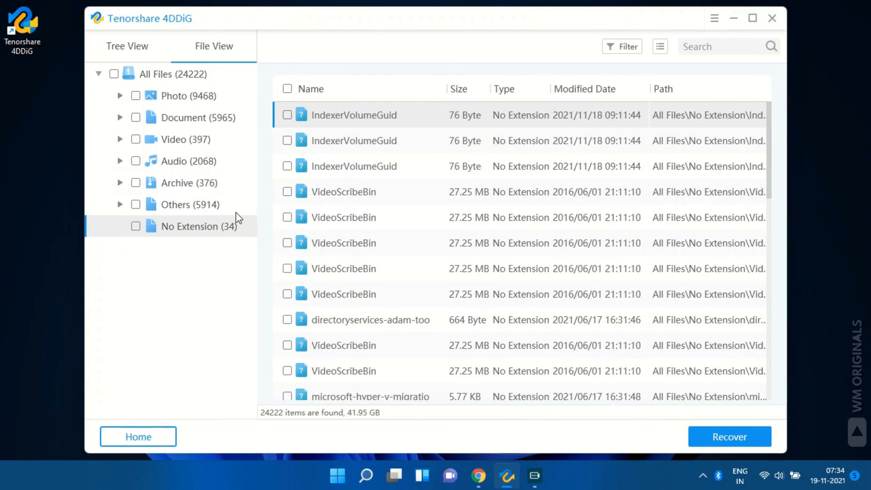
pyautogui.moveTo(210, 233)
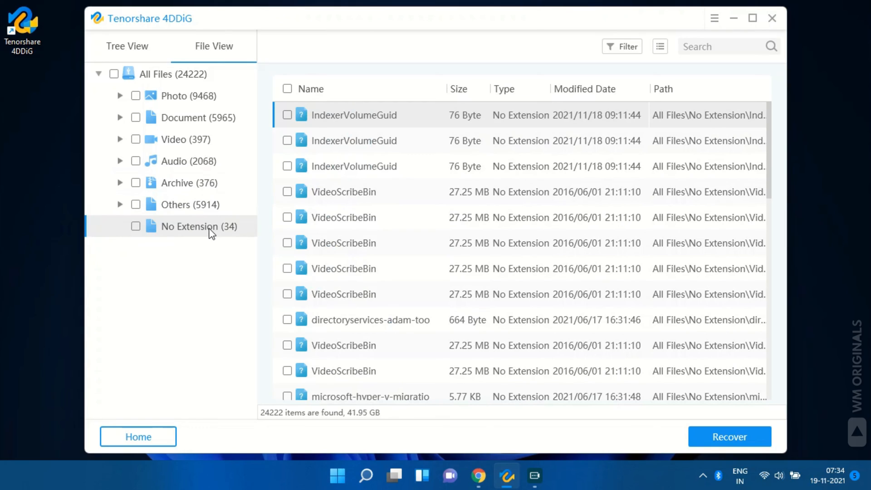
pyautogui.click(173, 96)
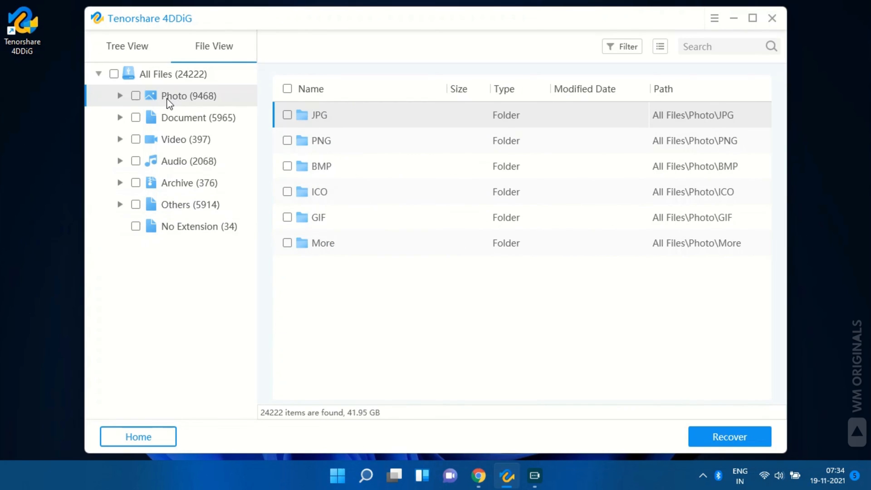
# Expand Photo into its formats, close the preview, and tick JPG_13538525184.jpg as the fourth photo.
pyautogui.click(120, 96)
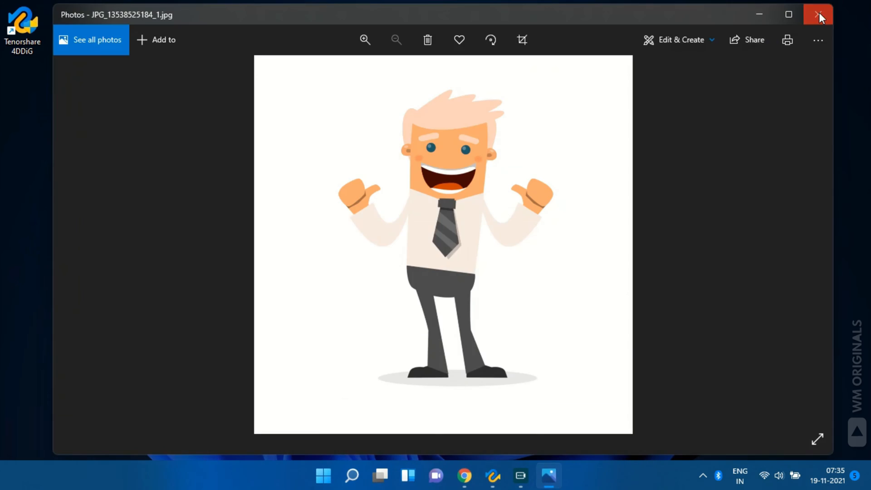
pyautogui.click(816, 14)
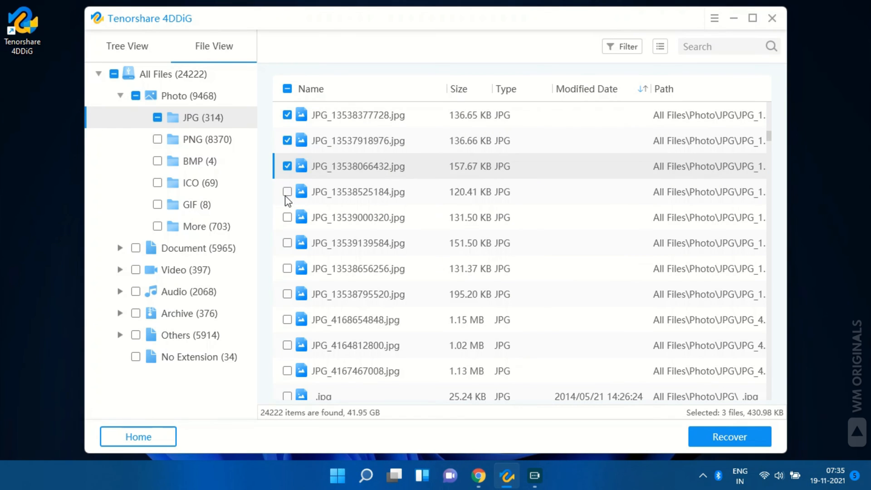
pyautogui.click(287, 192)
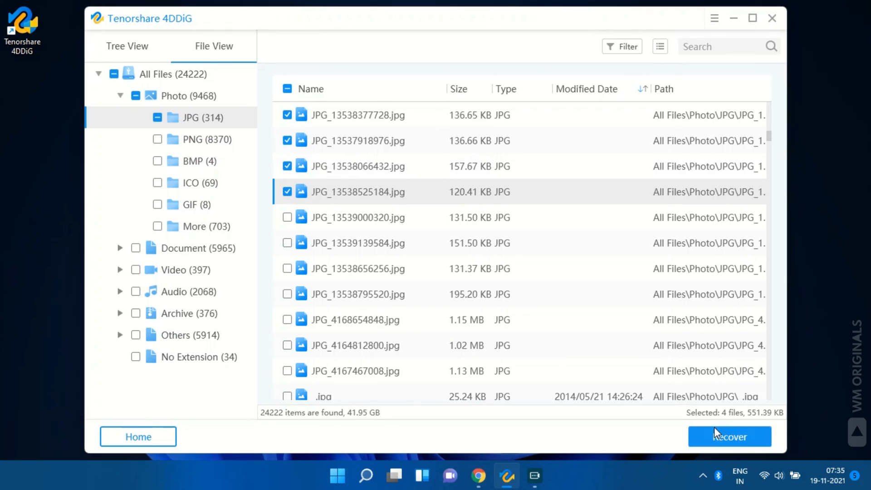
# Recover the four selected JPGs (551.39 KB) to the Desktop.
pyautogui.click(729, 436)
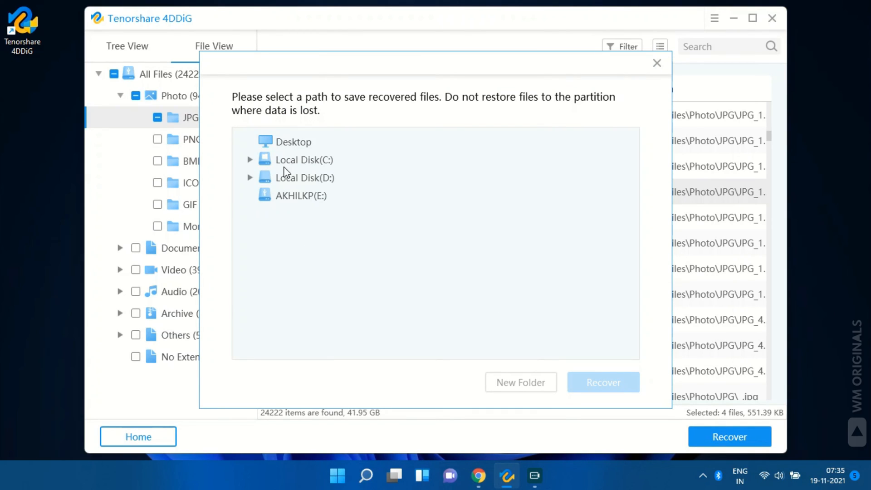
pyautogui.click(294, 141)
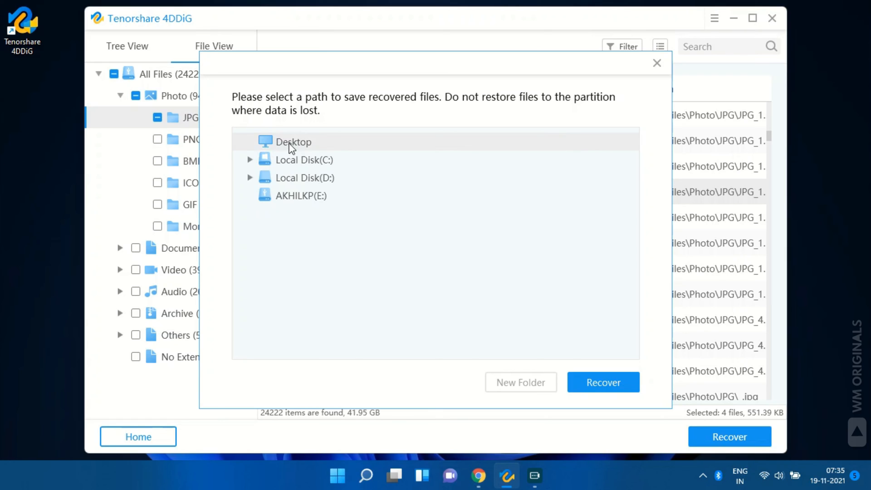
pyautogui.click(603, 382)
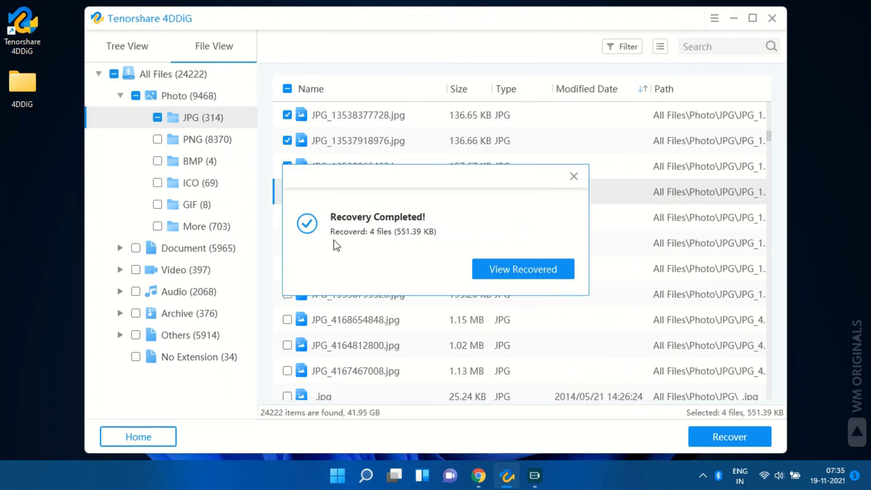
pyautogui.moveTo(537, 267)
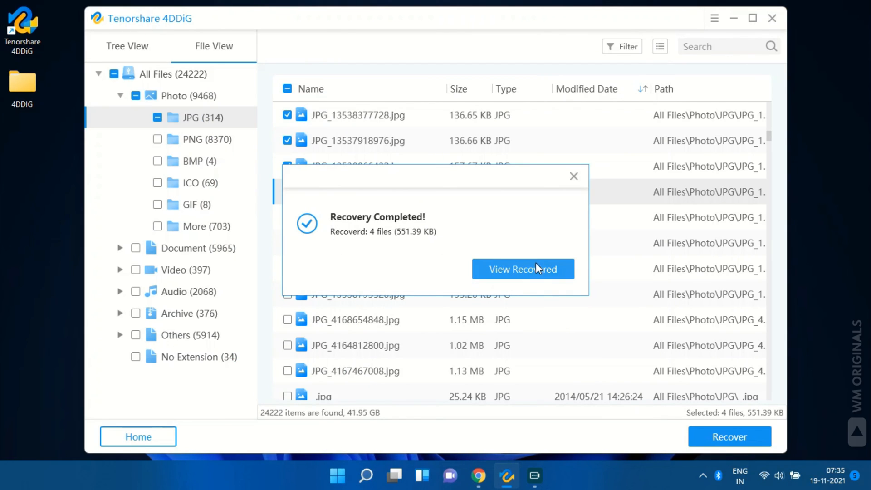
# Open the recovered Photo folder, browse the cartoon JPGs in Photos, and close the viewer.
pyautogui.click(574, 176)
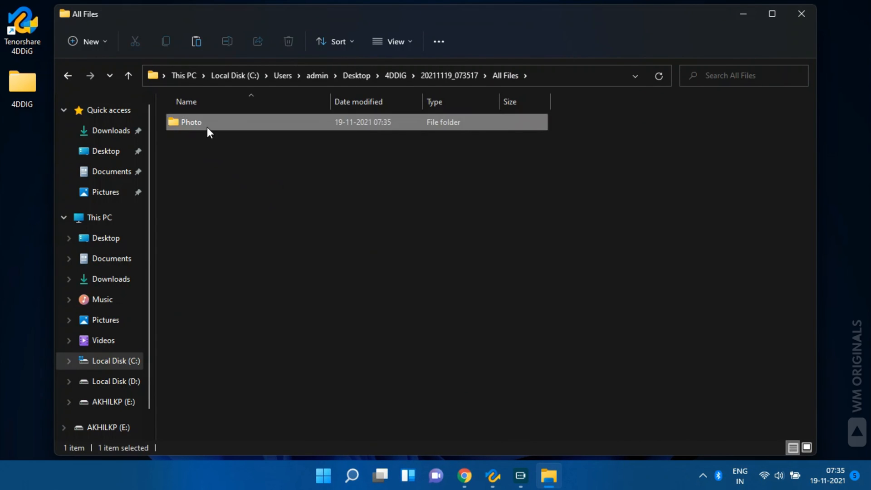
pyautogui.doubleClick(191, 122)
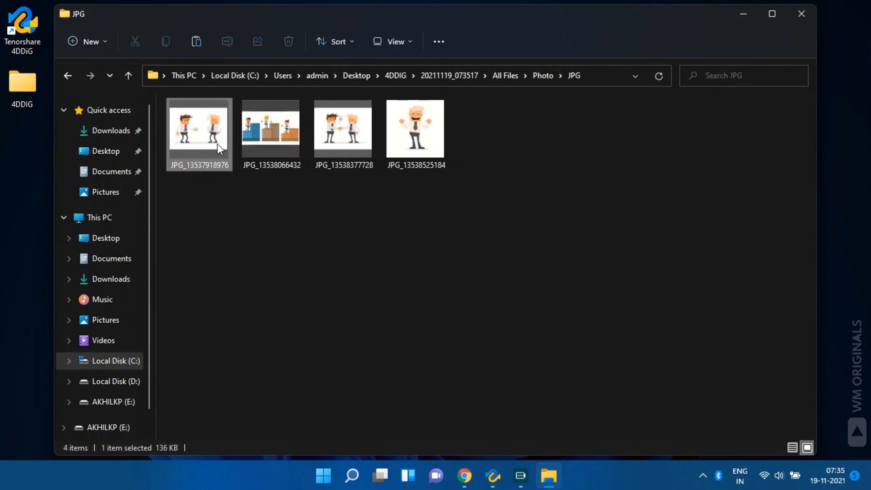
pyautogui.doubleClick(199, 131)
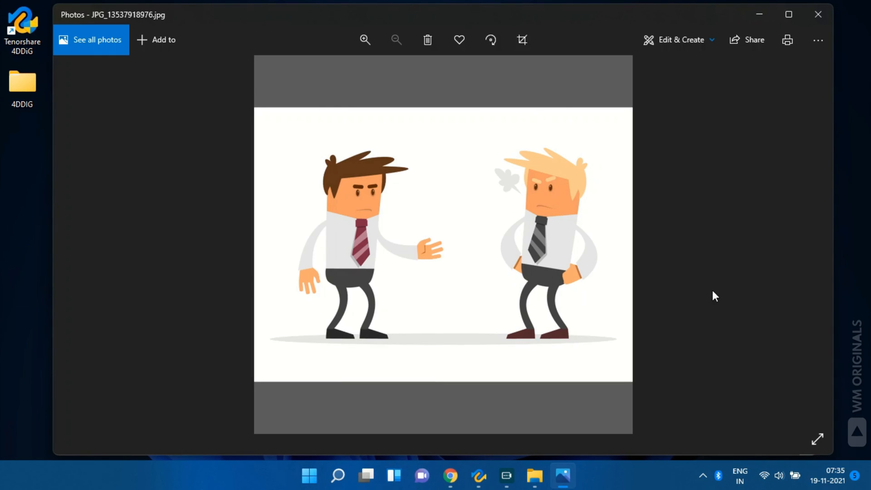
pyautogui.click(814, 241)
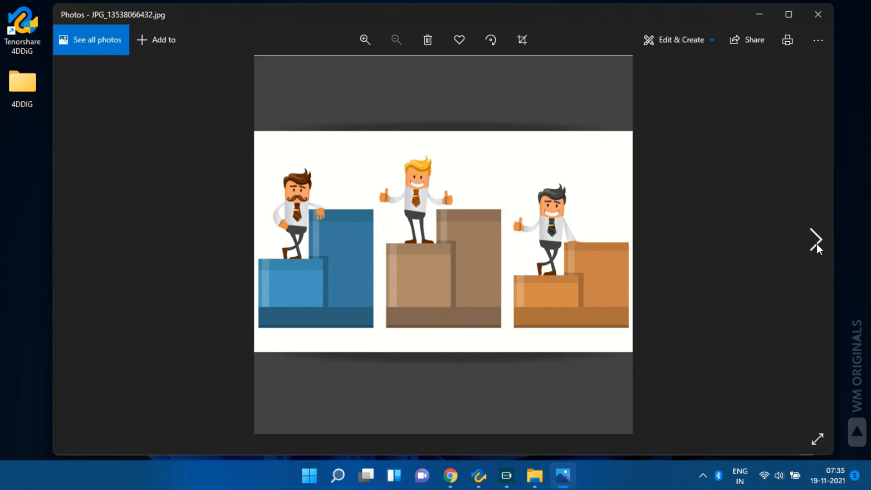
pyautogui.click(814, 241)
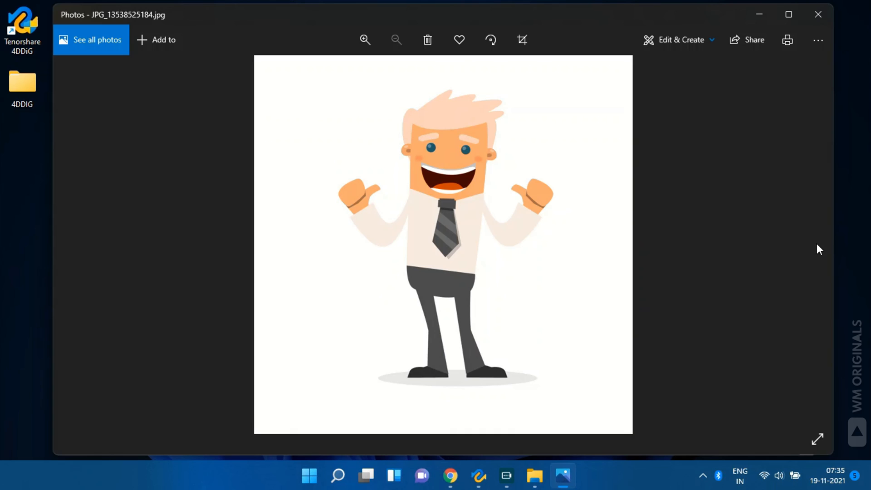
pyautogui.moveTo(817, 14)
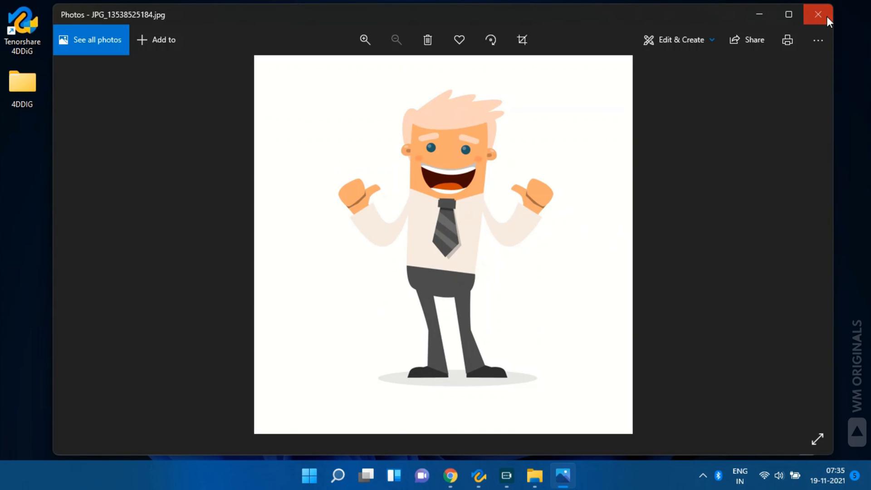
pyautogui.click(816, 14)
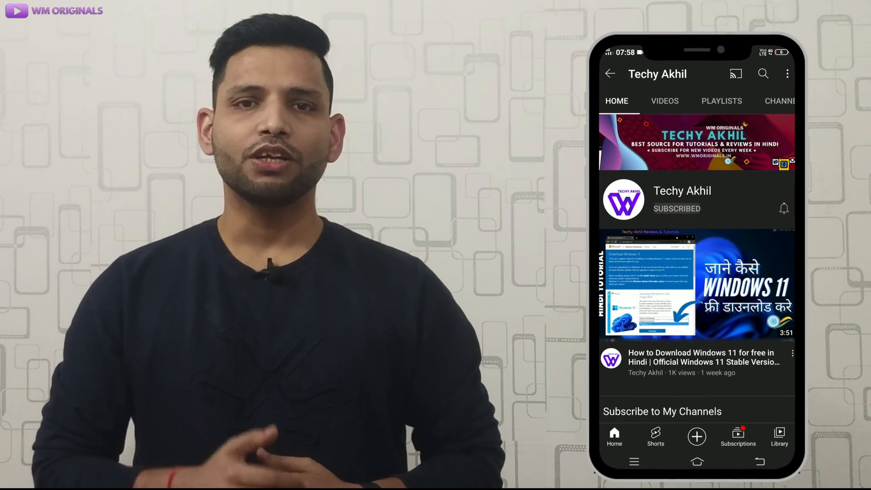